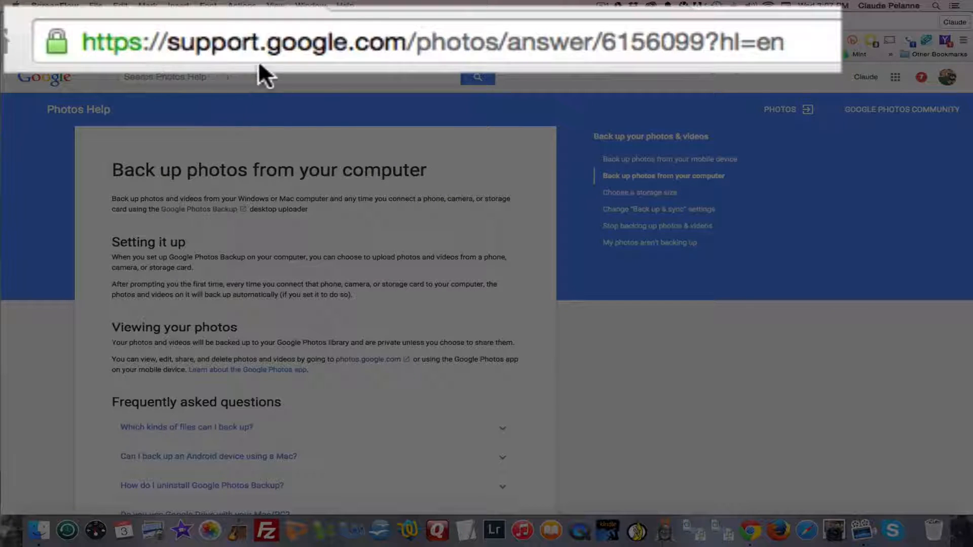
pyautogui.moveTo(532, 70)
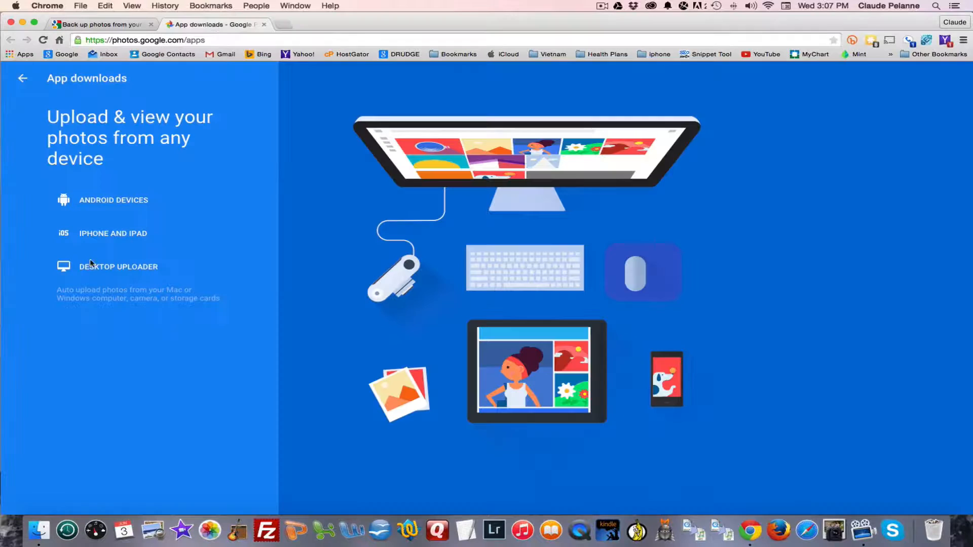
pyautogui.moveTo(160, 266)
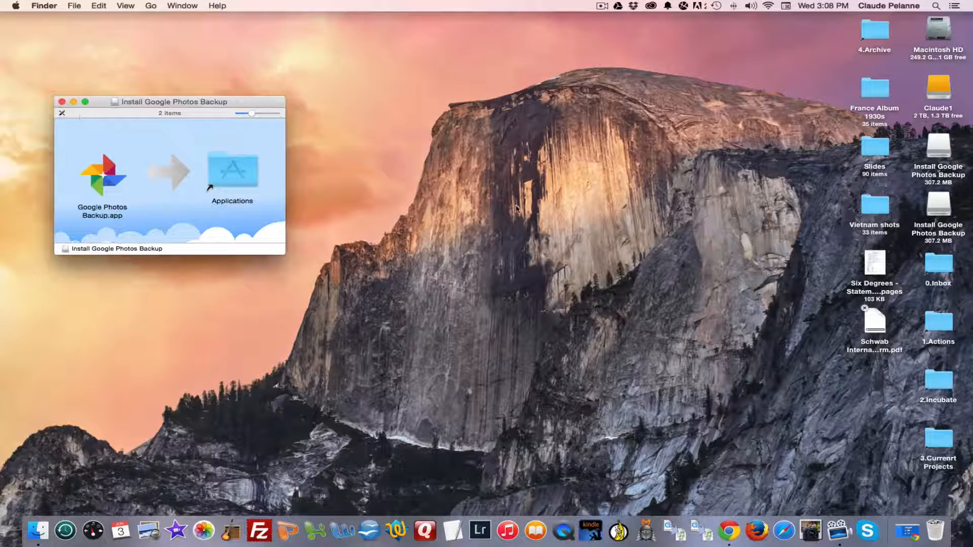
pyautogui.moveTo(73, 180)
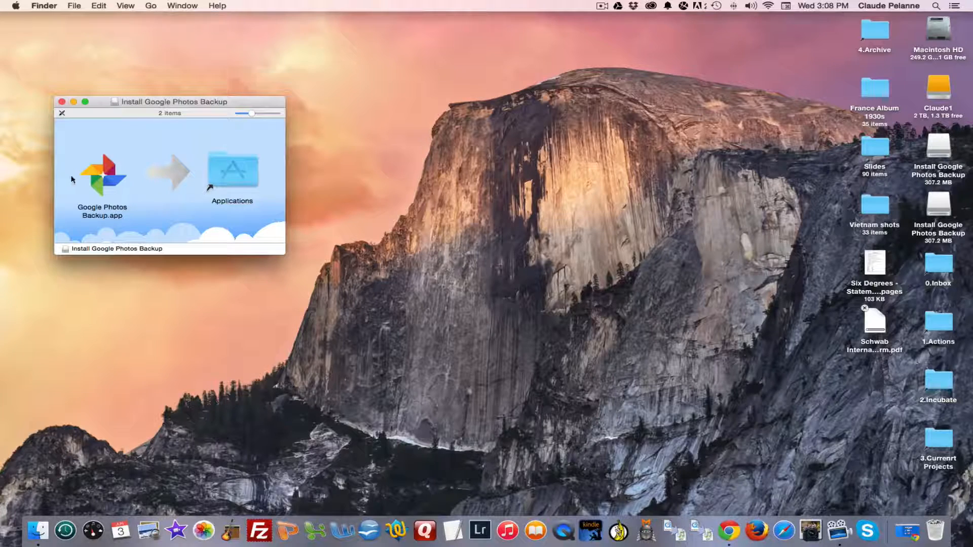
# Step: Copy Google Photos Backup.app into Applications, authenticating as user 'Admin' with the password
pyautogui.moveTo(101, 171); pyautogui.dragTo(232, 167)
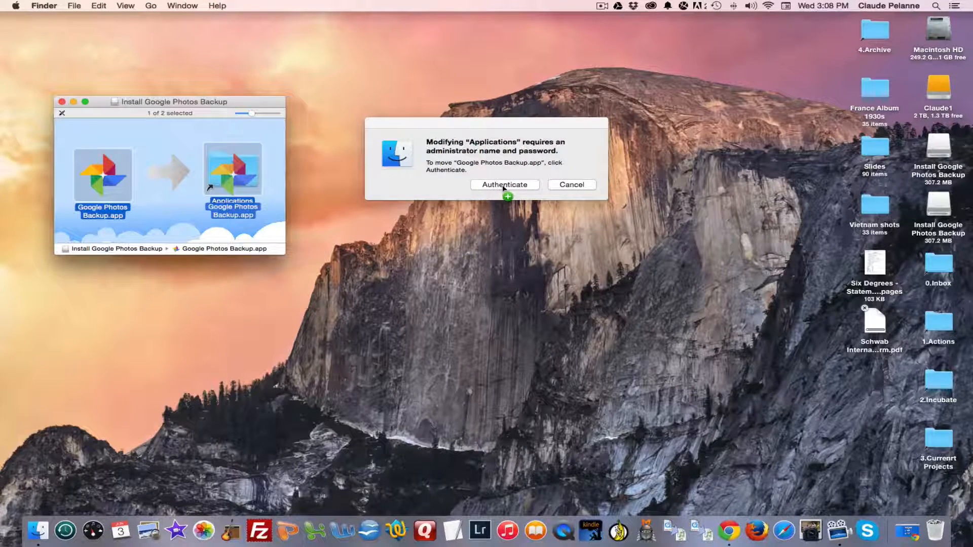
pyautogui.click(504, 185)
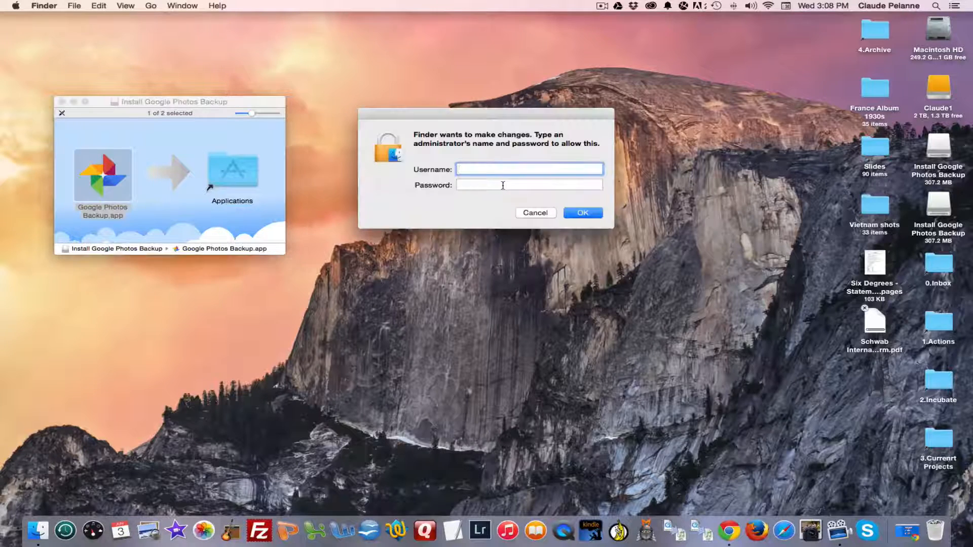
pyautogui.write('A')
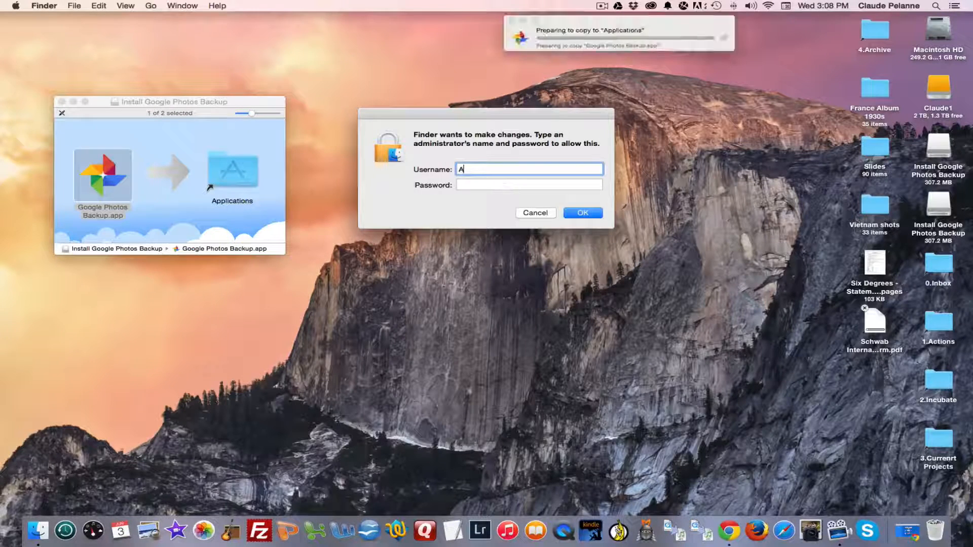
pyautogui.write('dmin')
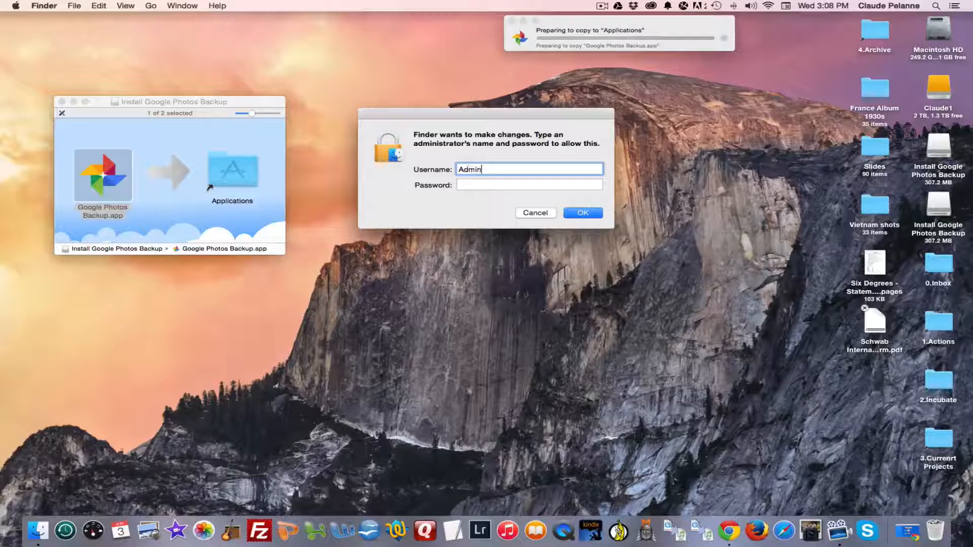
pyautogui.click(528, 184)
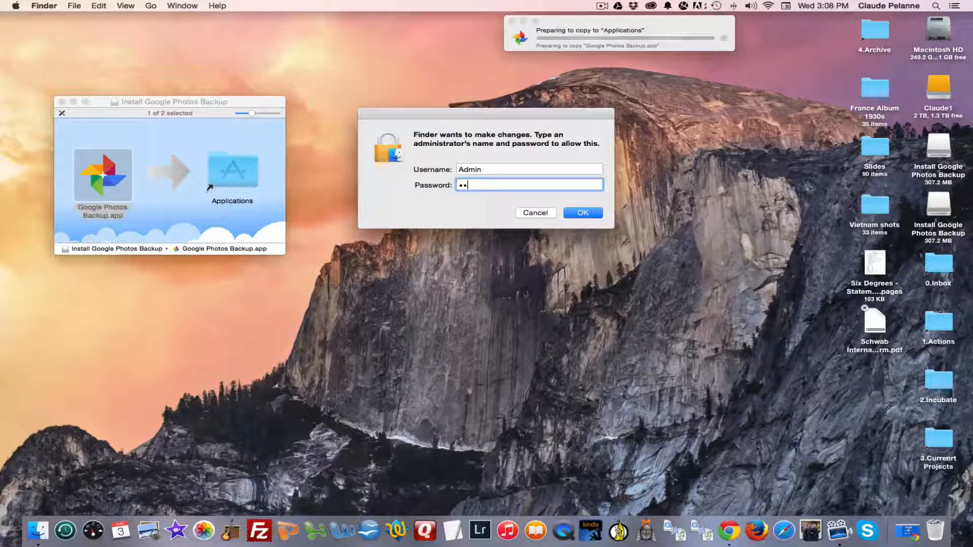
pyautogui.write('••••')
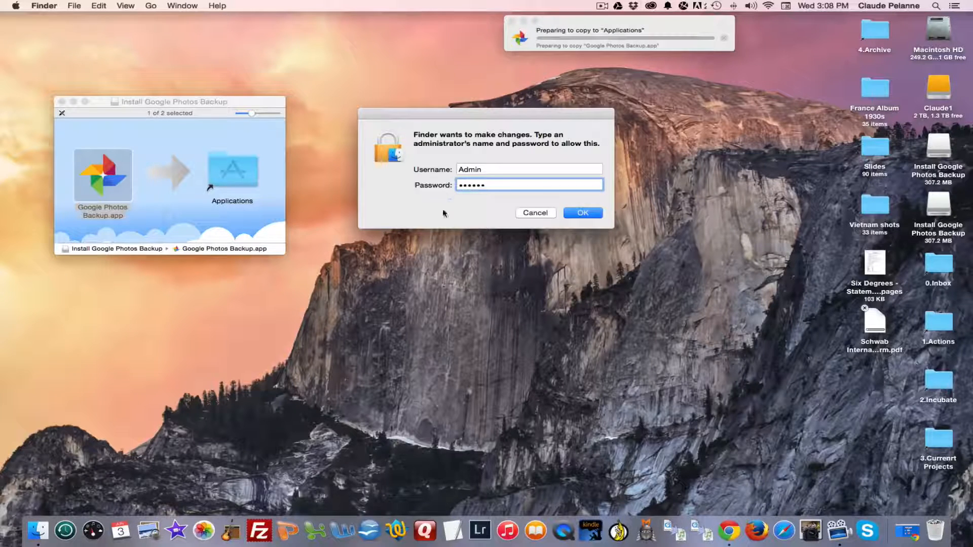
pyautogui.click(581, 213)
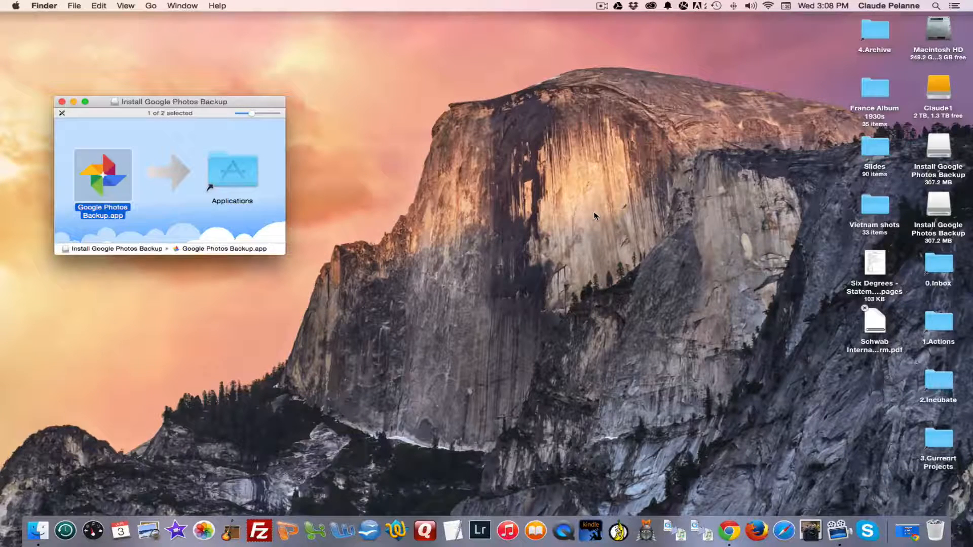
pyautogui.moveTo(452, 195)
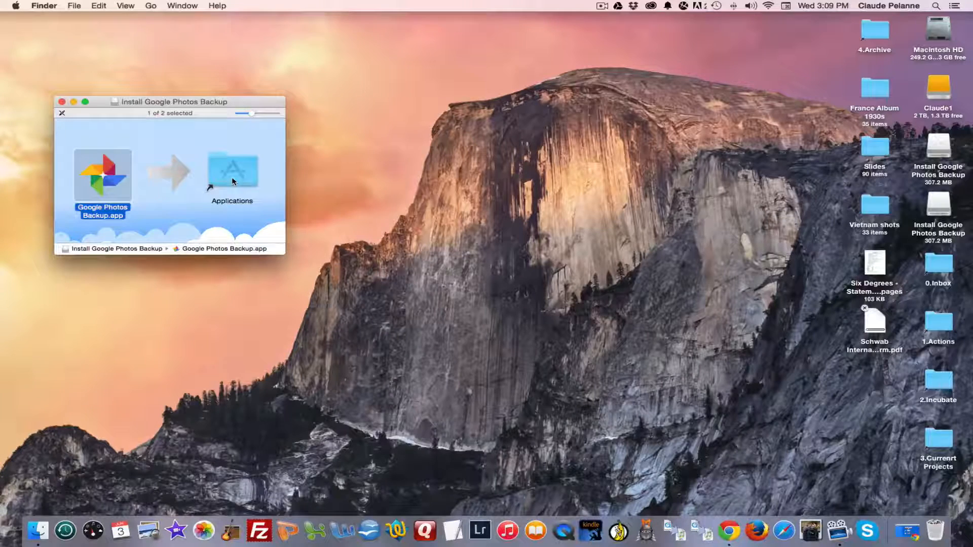
# Step: Locate Google Photos Backup.app (38.5 MB) in the Applications folder list
pyautogui.doubleClick(232, 169)
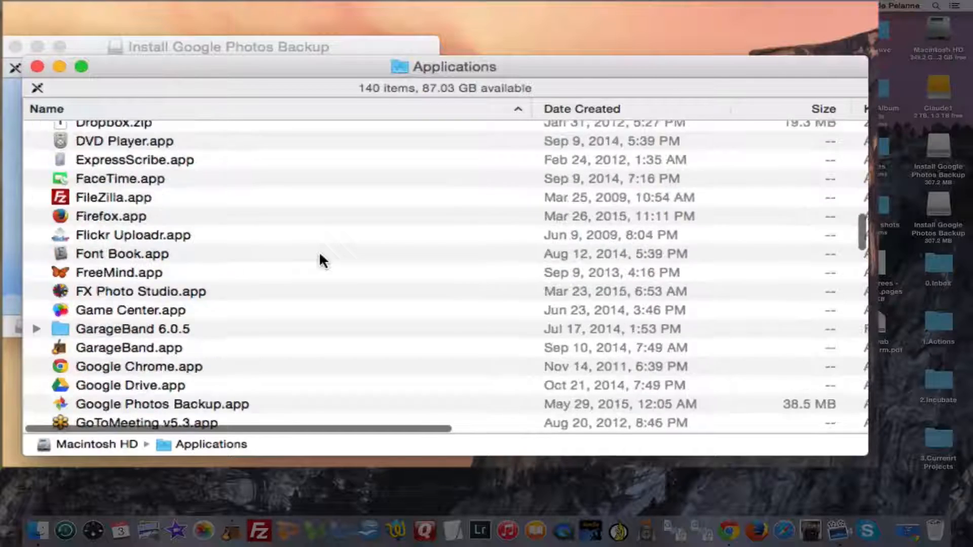
pyautogui.scroll(-3)
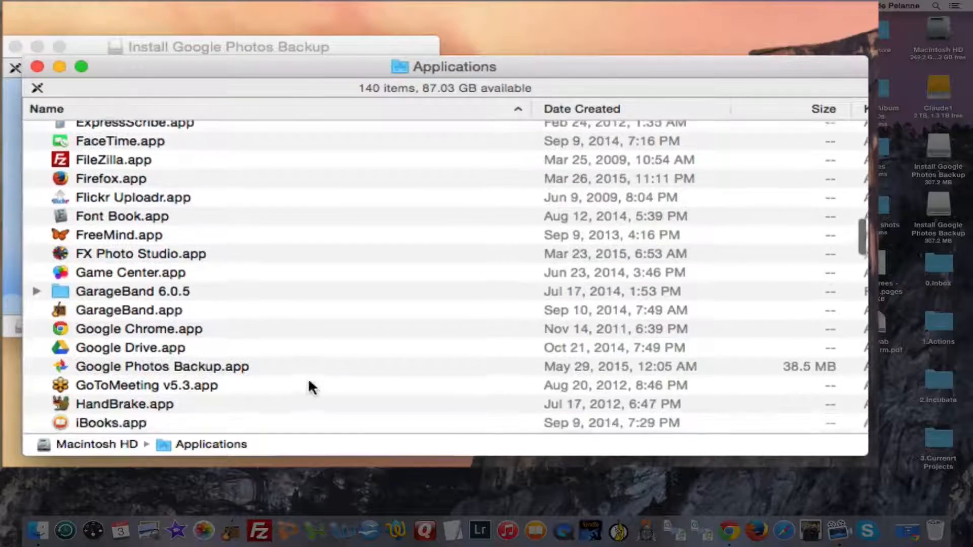
pyautogui.scroll(-3)
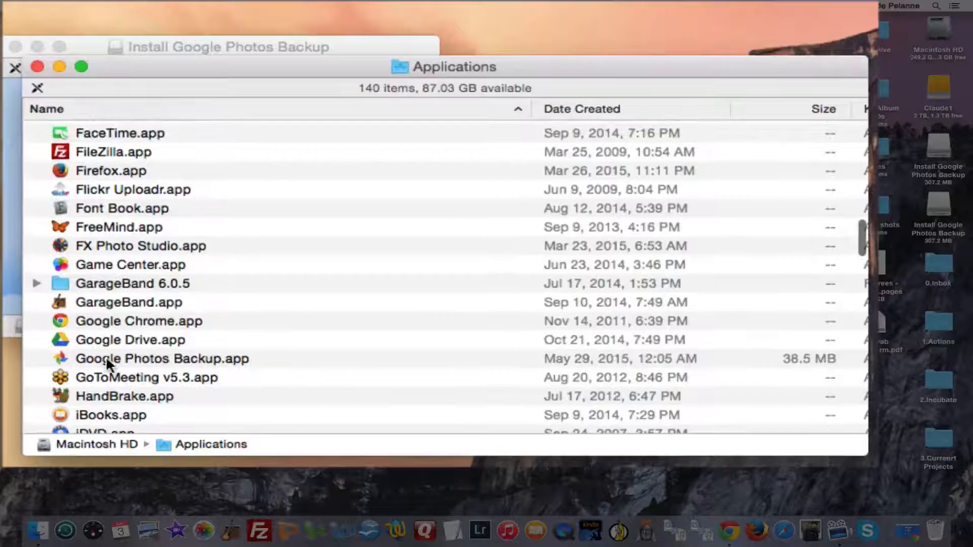
pyautogui.click(162, 359)
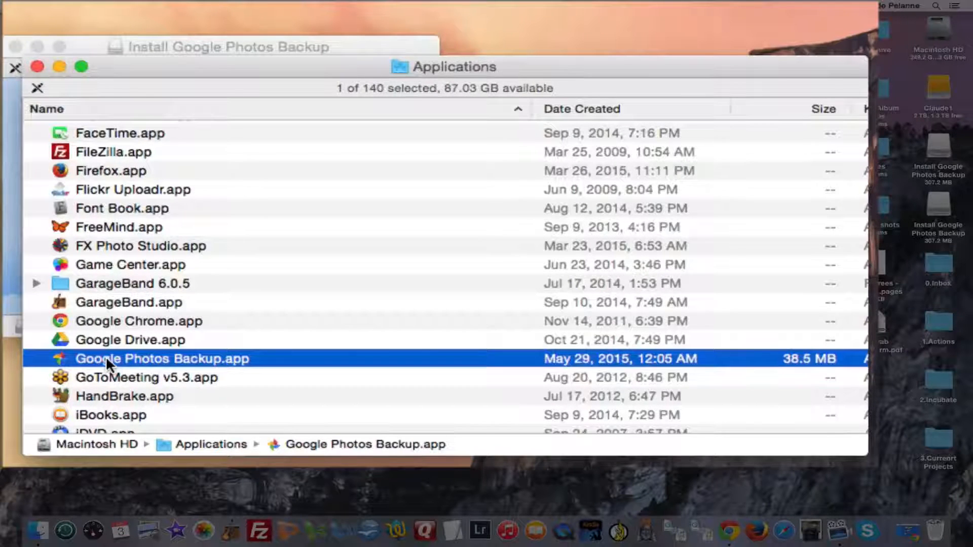
pyautogui.moveTo(614, 177)
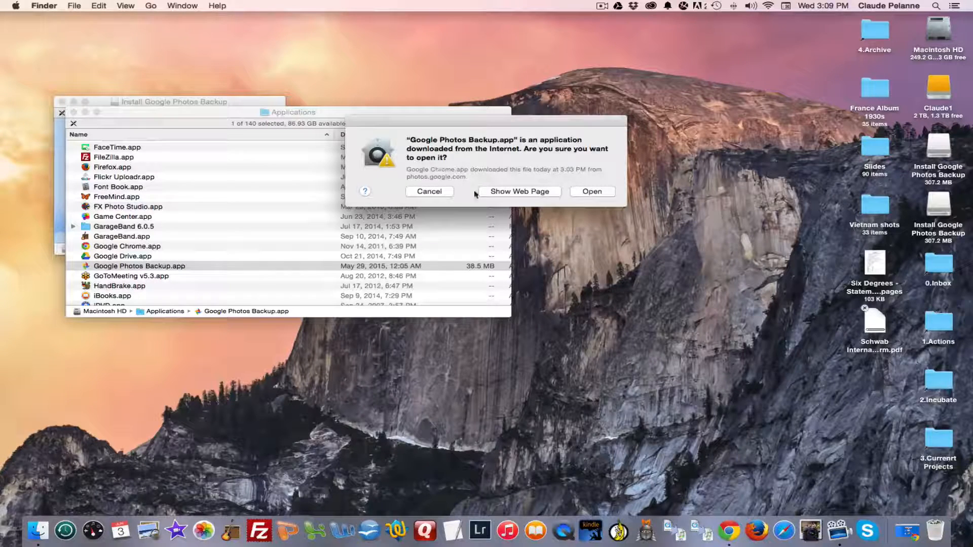
# Step: Launch the downloaded app, agree to the terms and privacy policy, and continue past welcome
pyautogui.click(429, 192)
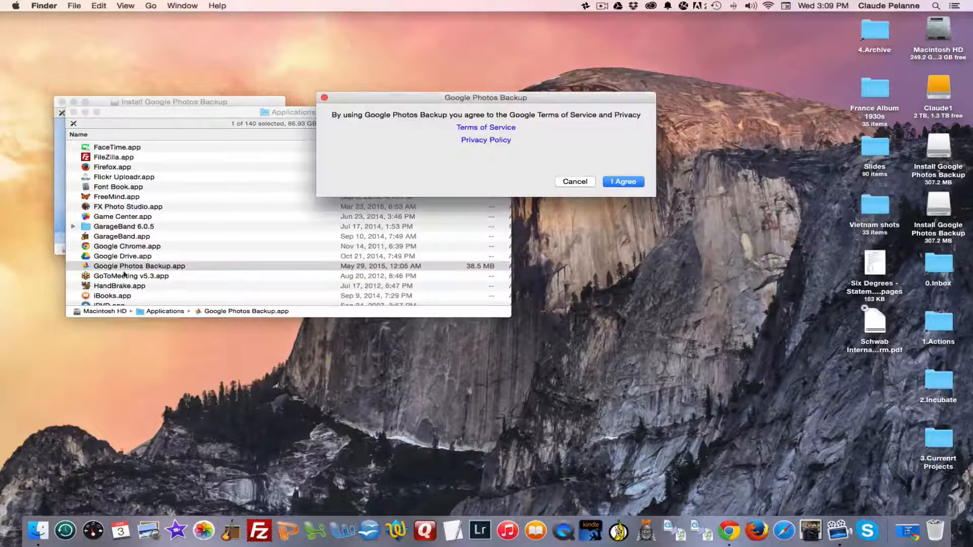
pyautogui.click(623, 181)
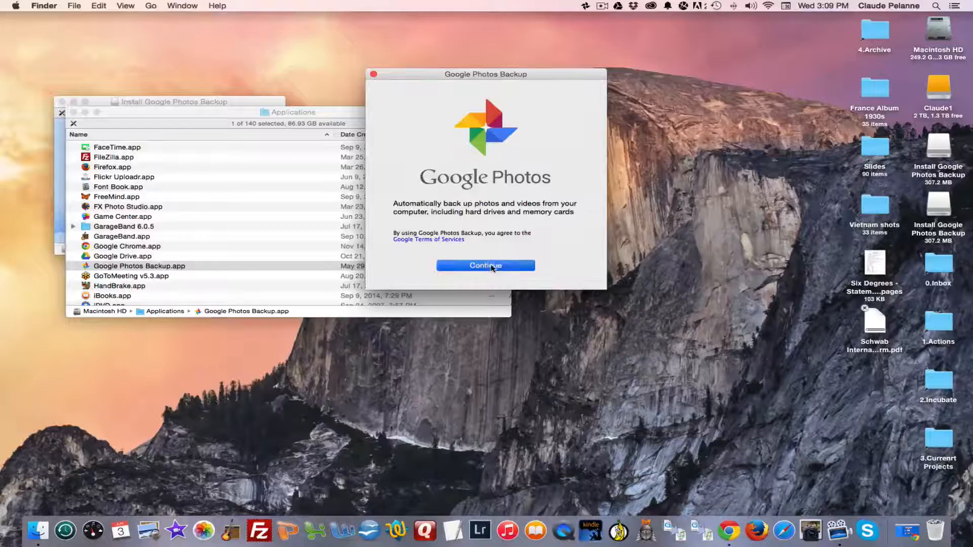
pyautogui.click(485, 266)
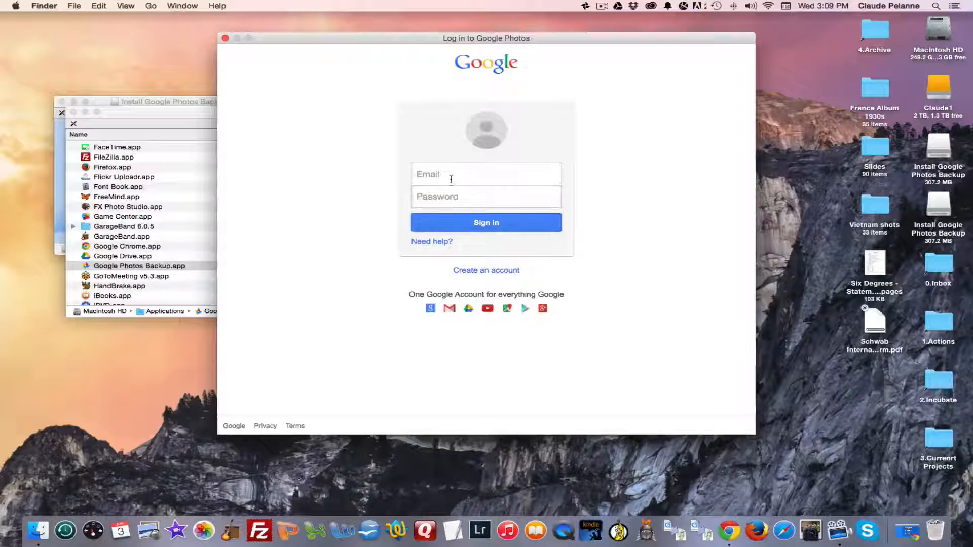
pyautogui.click(486, 174)
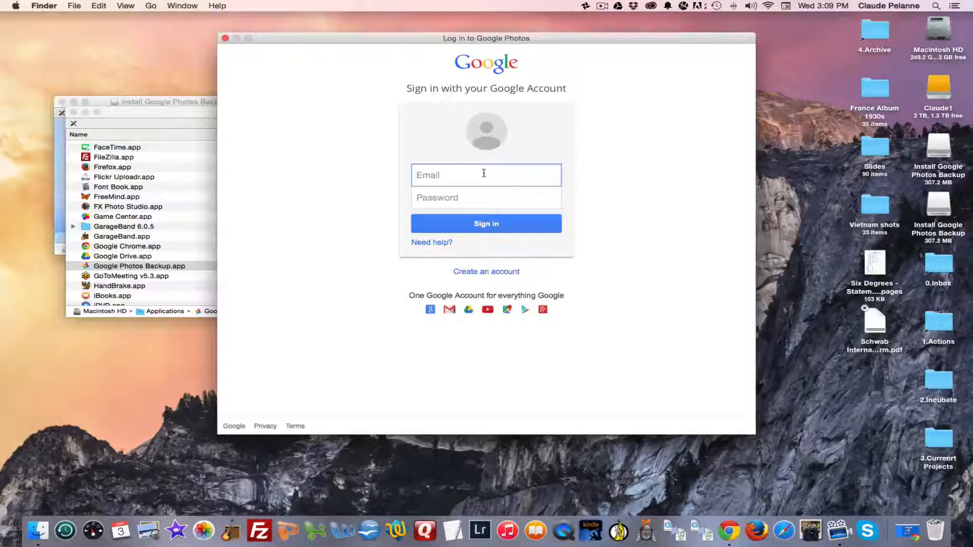
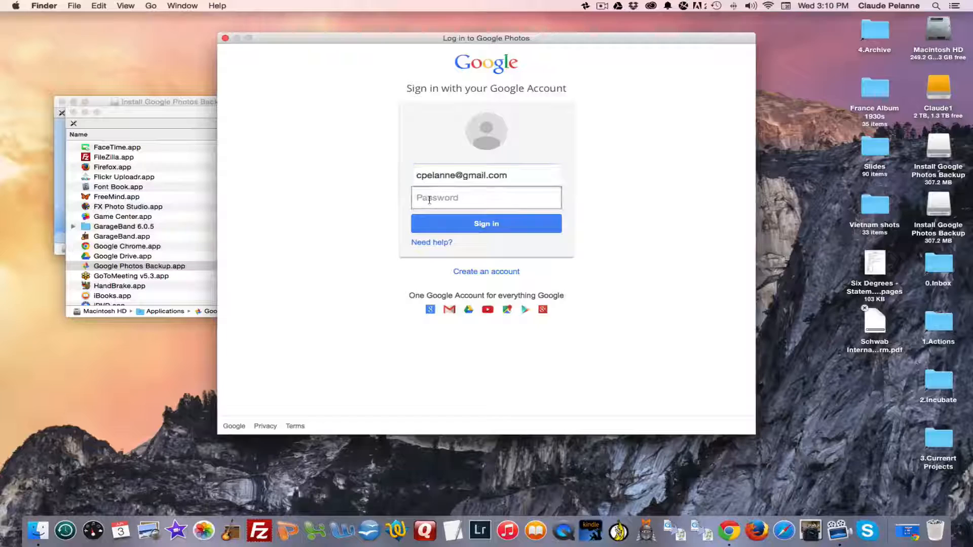
pyautogui.click(486, 197)
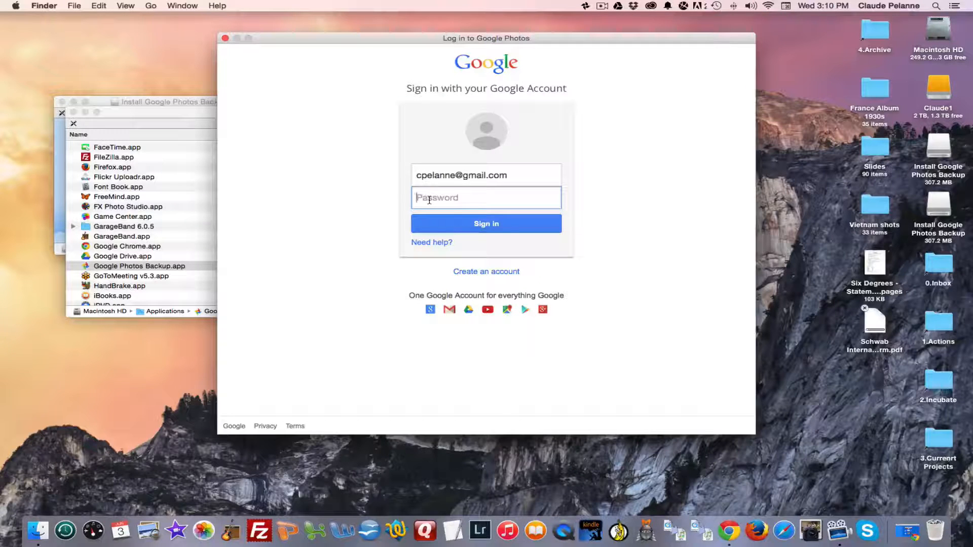
pyautogui.write('•')
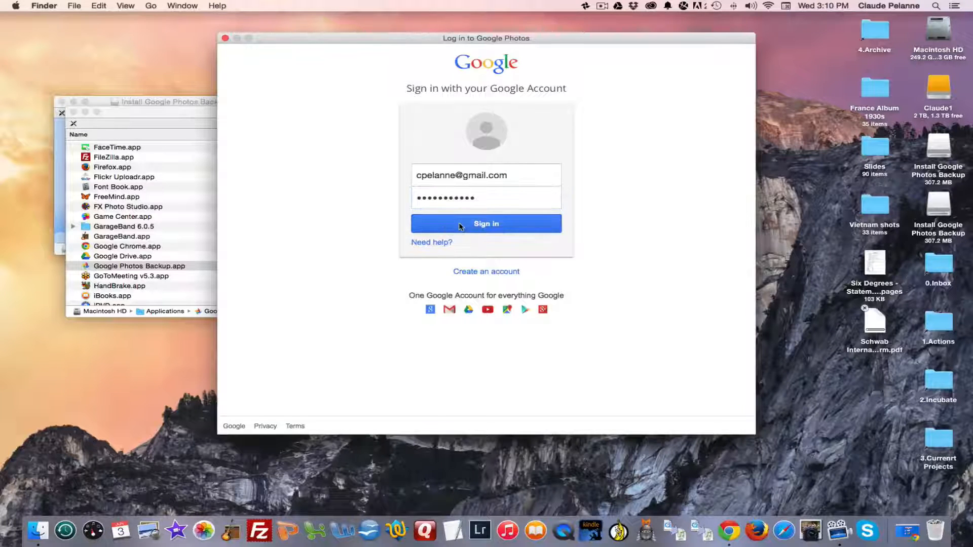
pyautogui.click(485, 223)
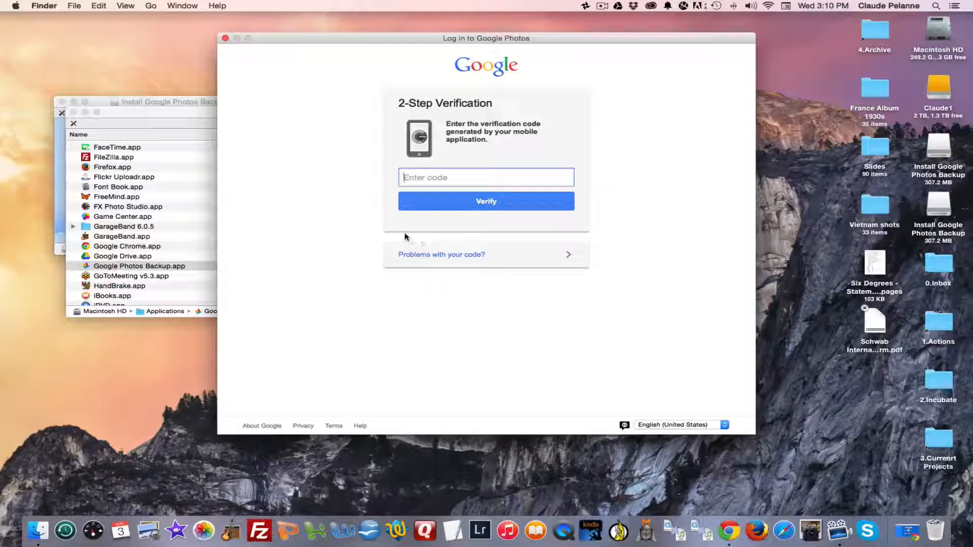
pyautogui.click(441, 254)
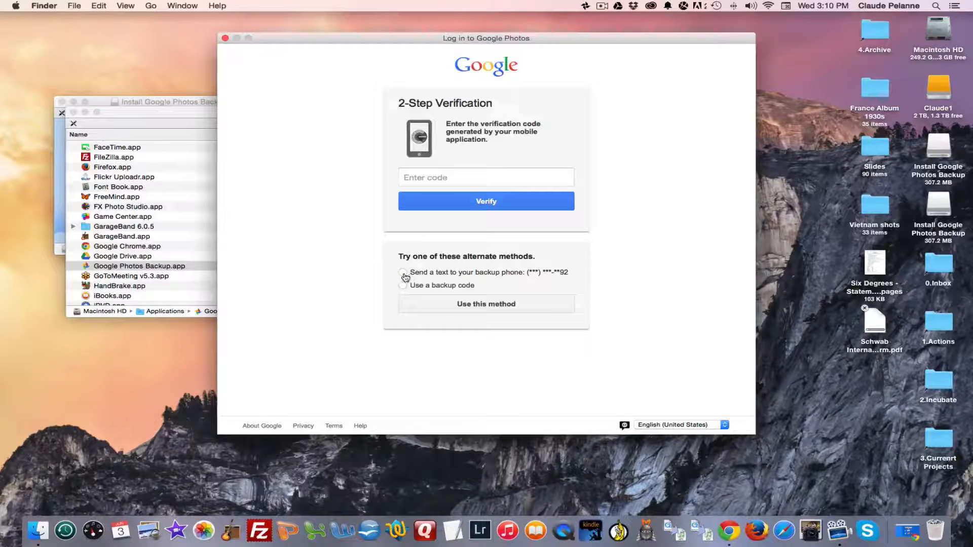
pyautogui.click(402, 272)
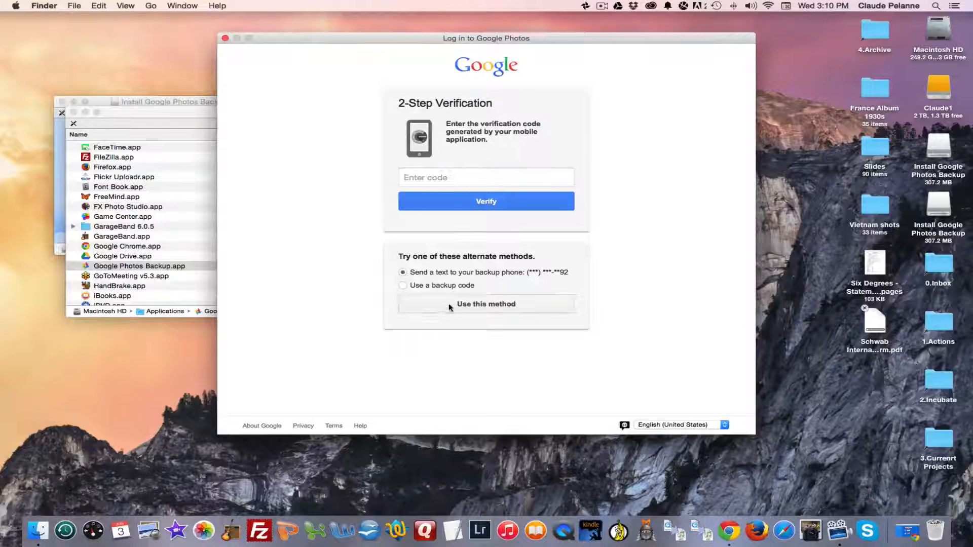
pyautogui.click(486, 304)
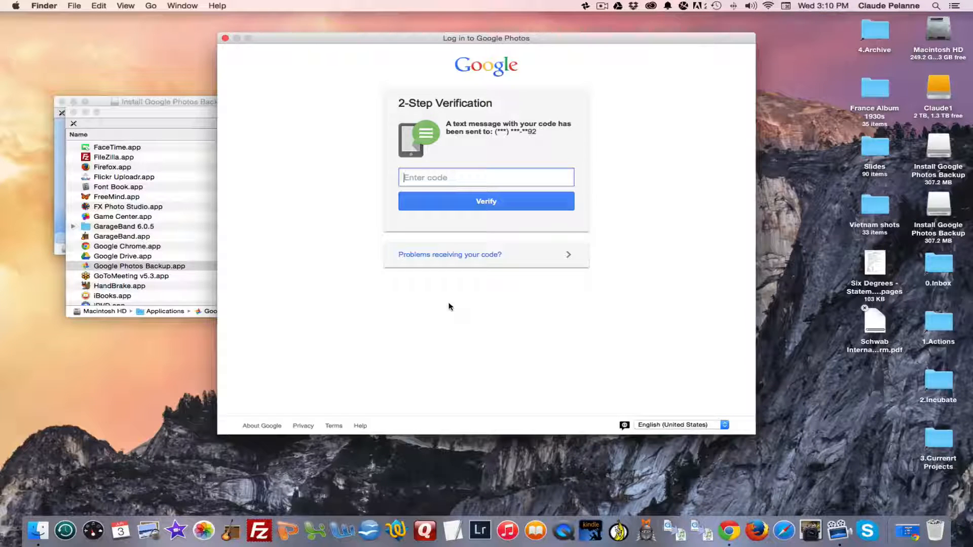
pyautogui.click(486, 177)
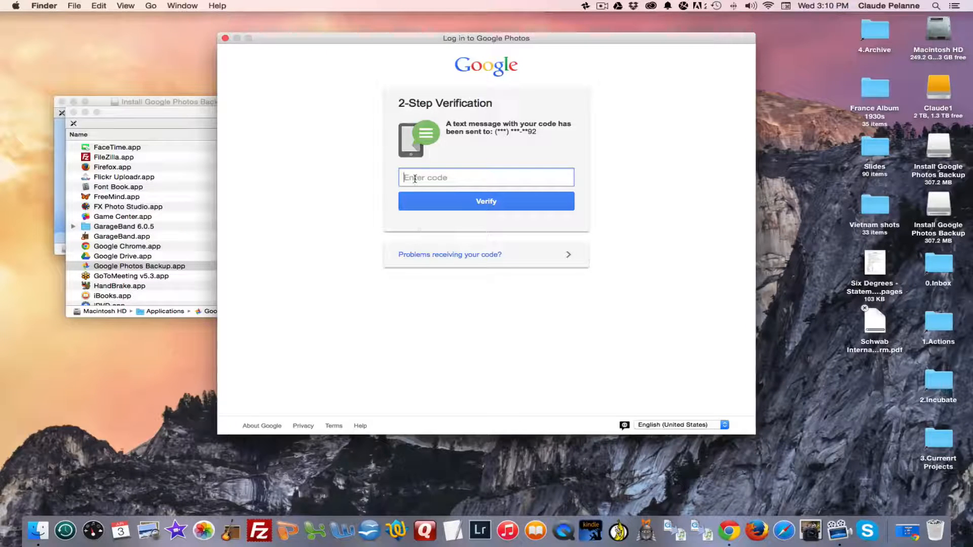
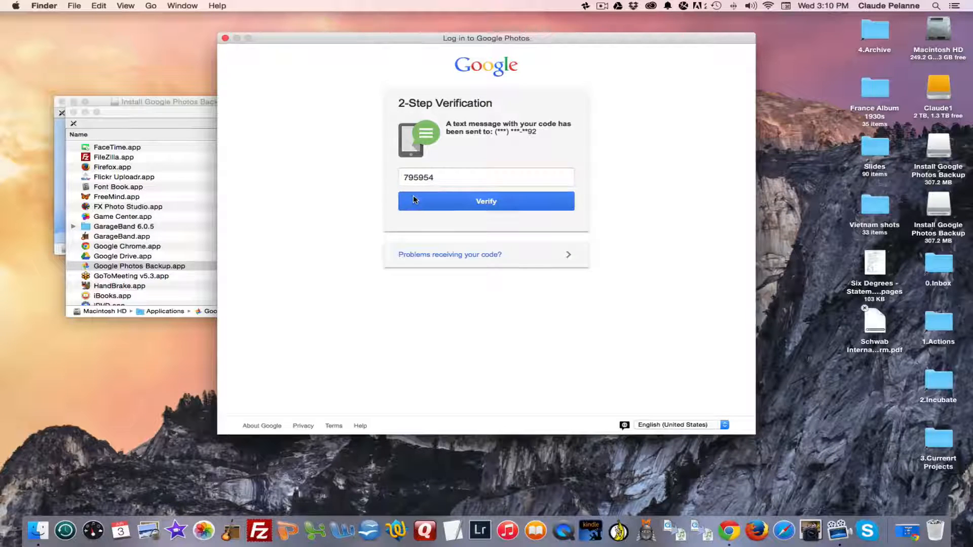
pyautogui.click(485, 201)
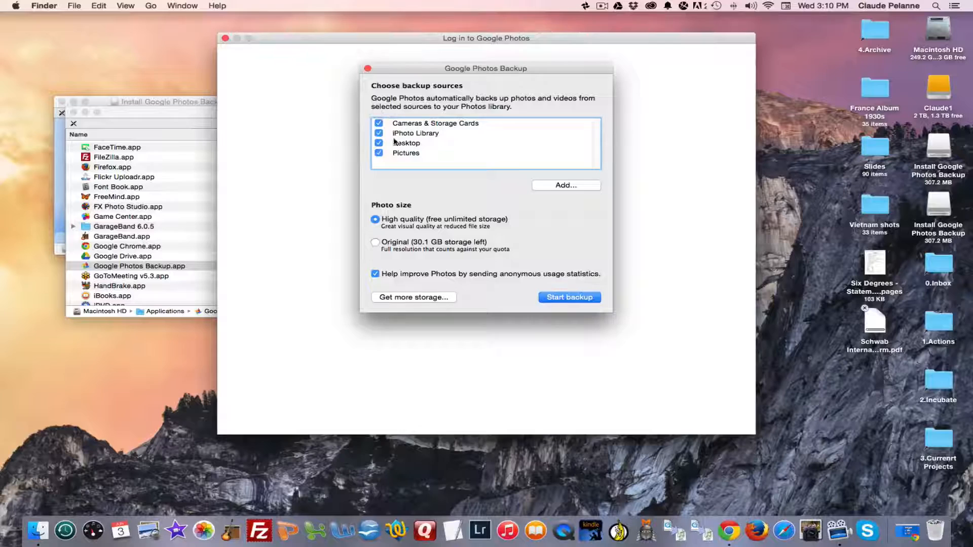
pyautogui.moveTo(557, 337)
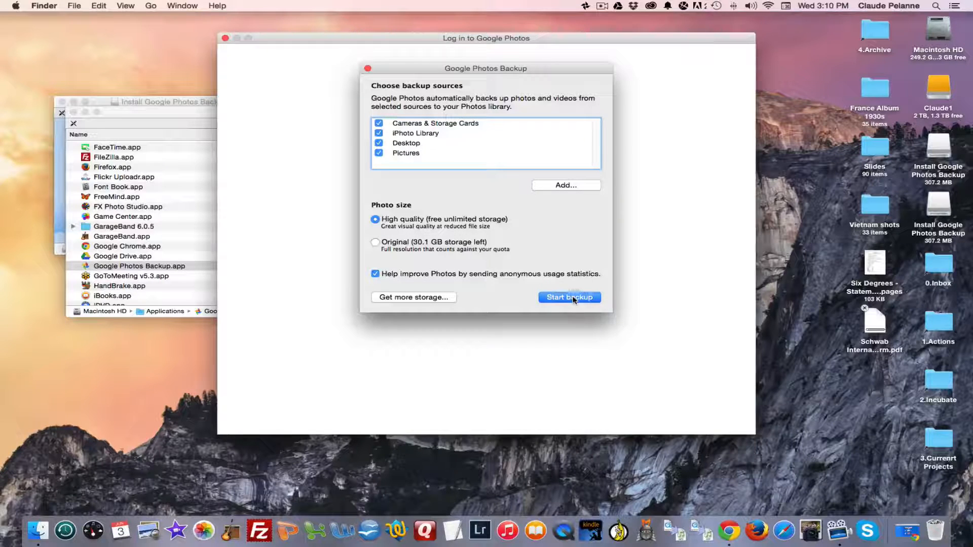
# Step: Start the high-quality backup of all four sources and back up the Canon device just once
pyautogui.click(568, 297)
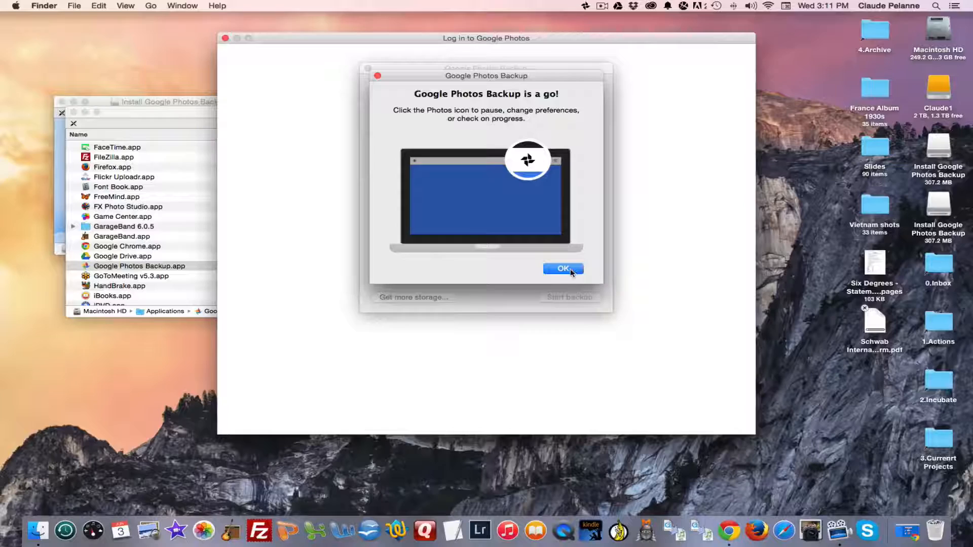
pyautogui.click(562, 268)
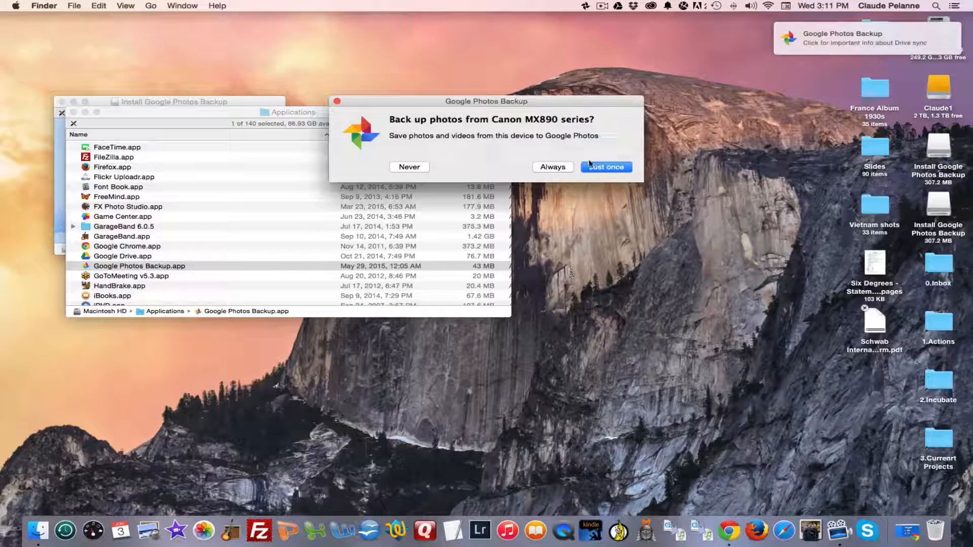
pyautogui.click(606, 167)
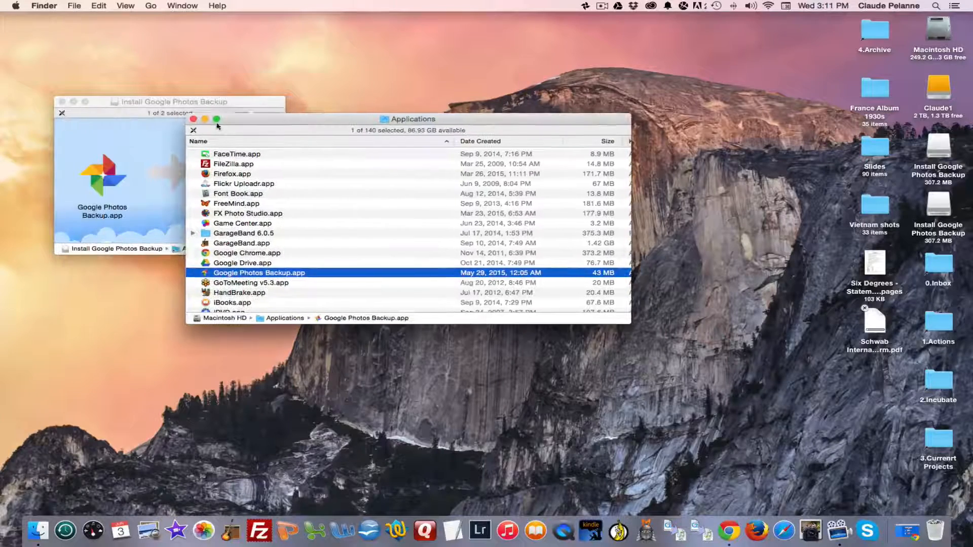
# Step: Close the Finder windows, leaving only the desktop showing
pyautogui.click(193, 129)
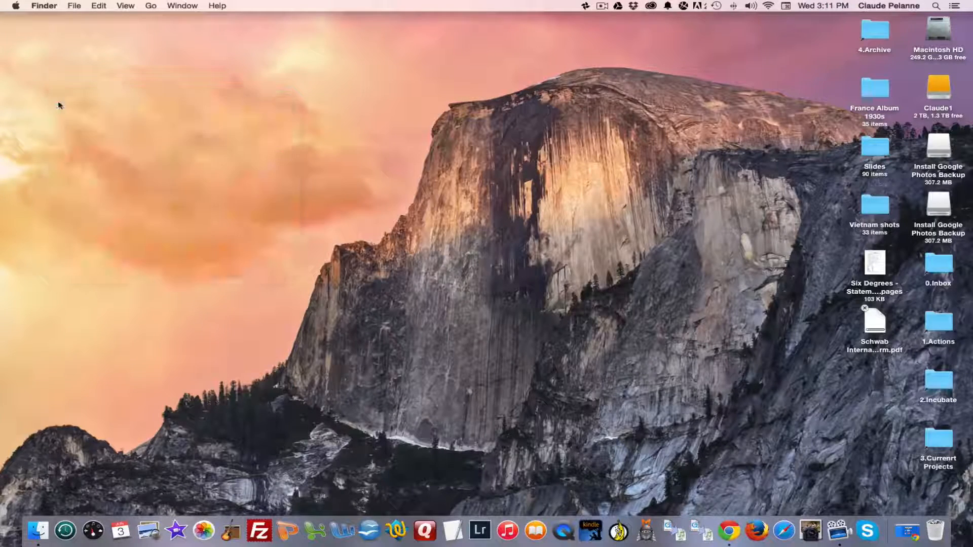
pyautogui.moveTo(386, 128)
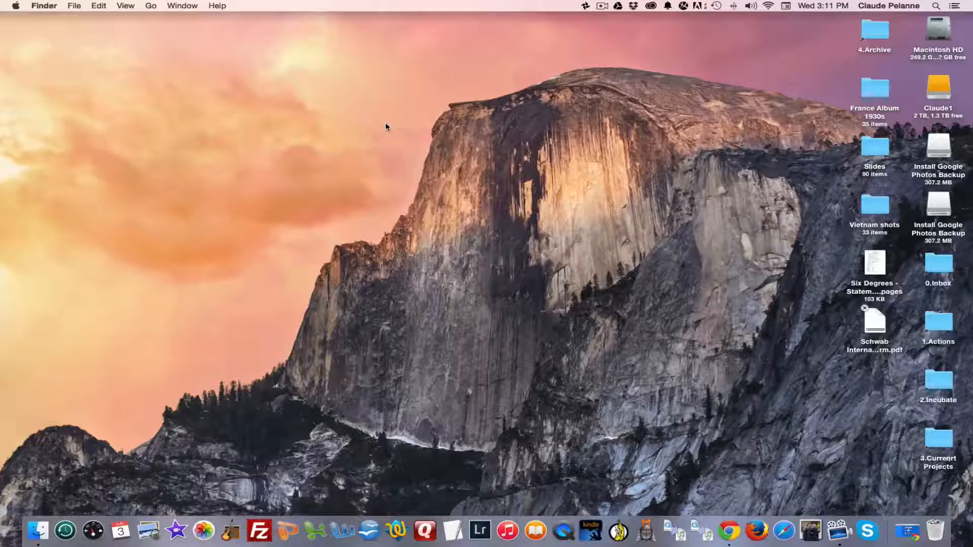